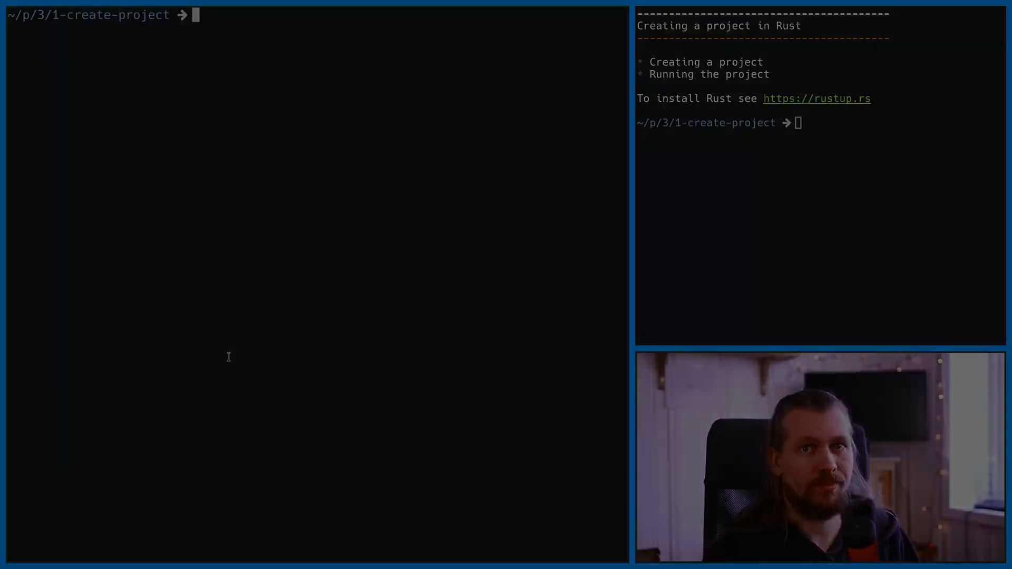
pyautogui.write('cargo')
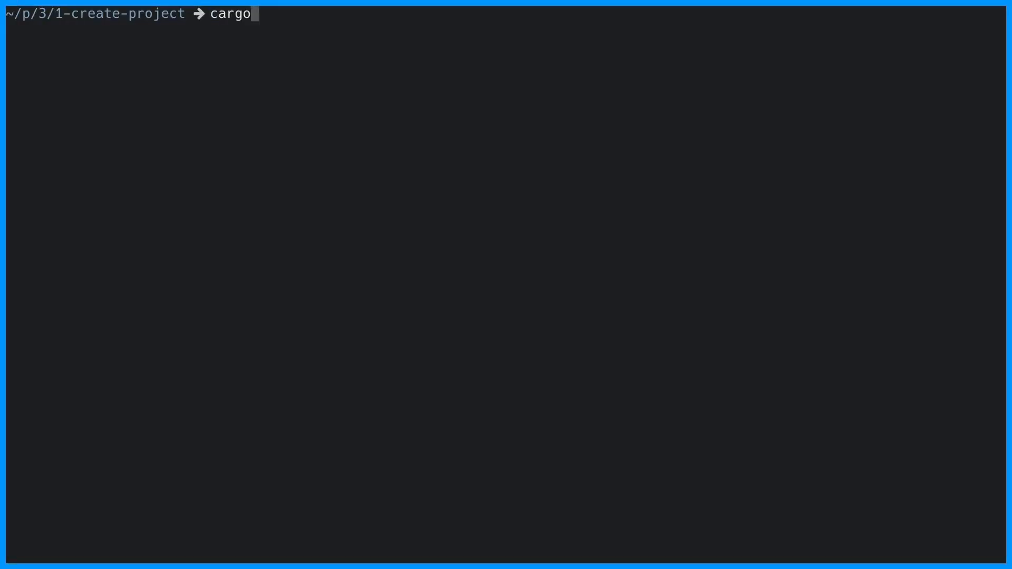
pyautogui.write('new myfirstp')
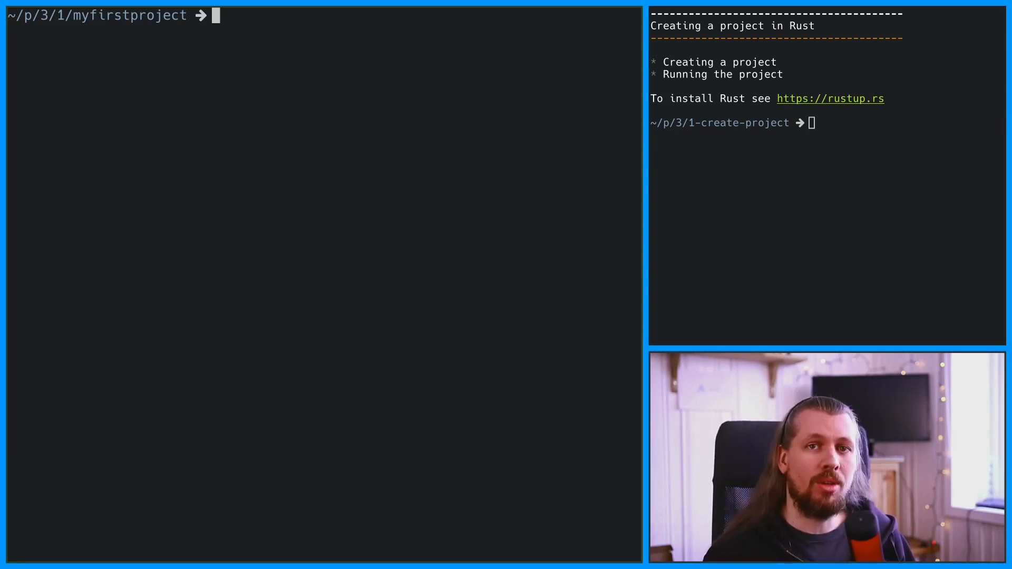
pyautogui.write('ls')
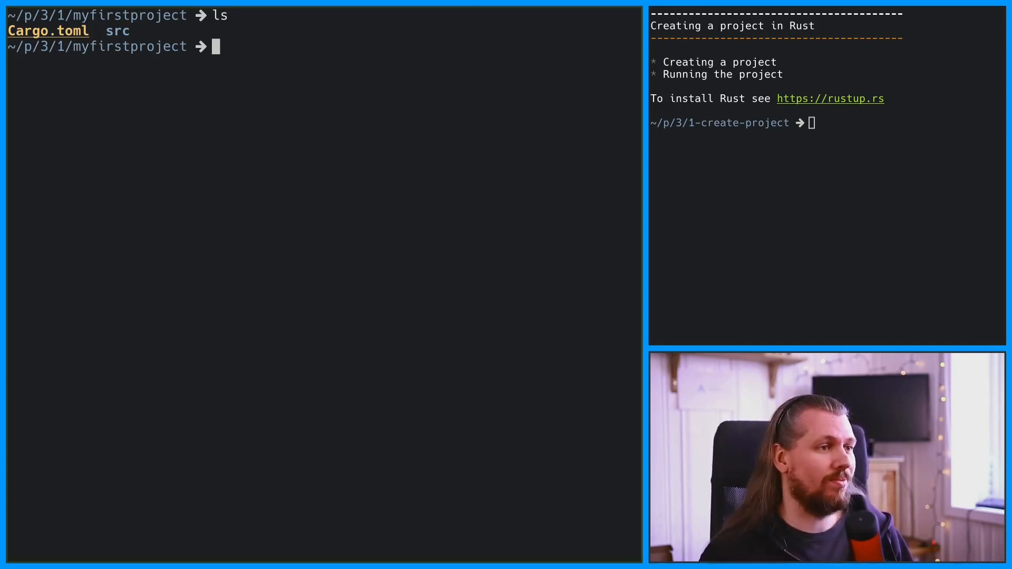
pyautogui.write('cd src/')
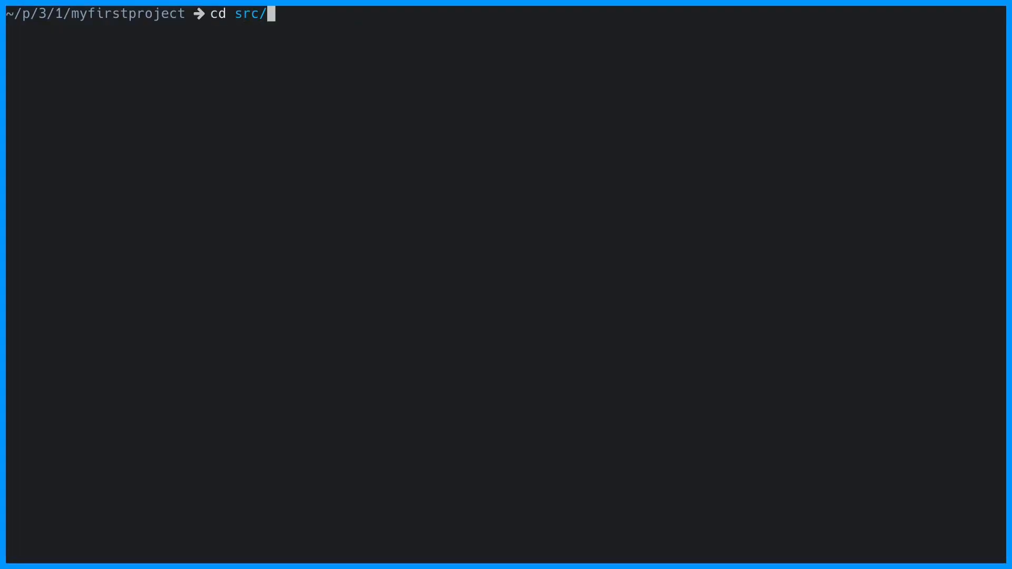